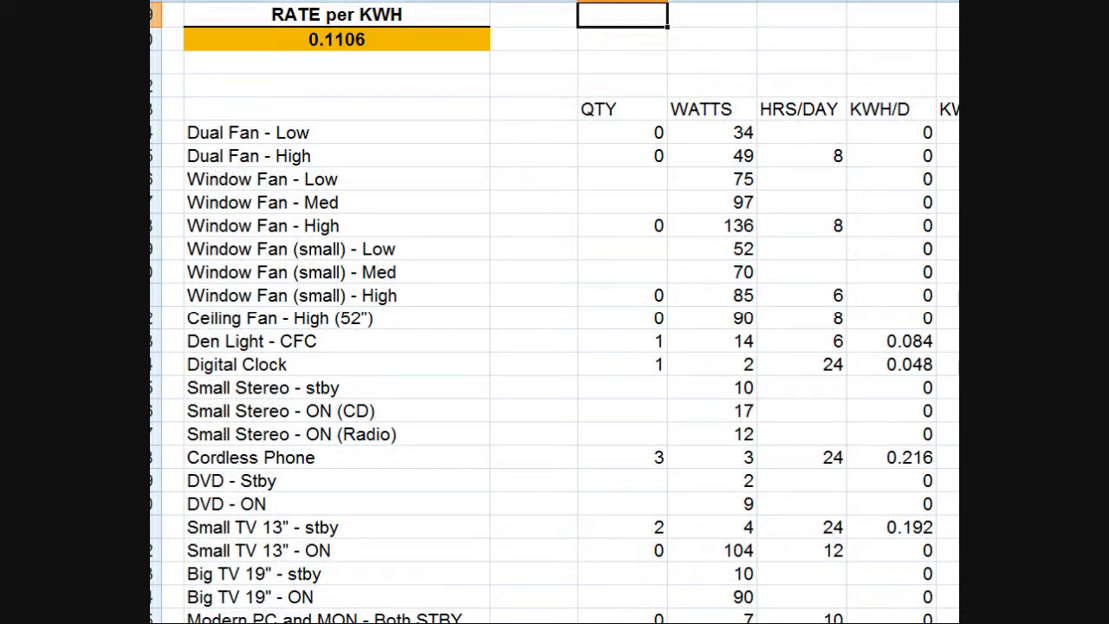
pyautogui.moveTo(339, 77)
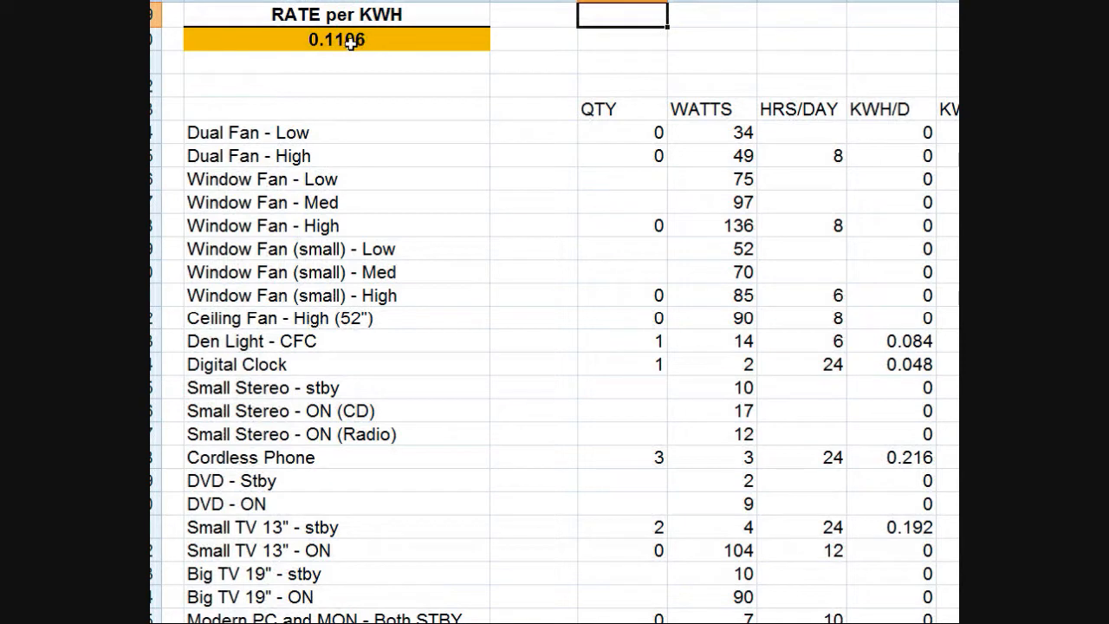
pyautogui.moveTo(388, 87)
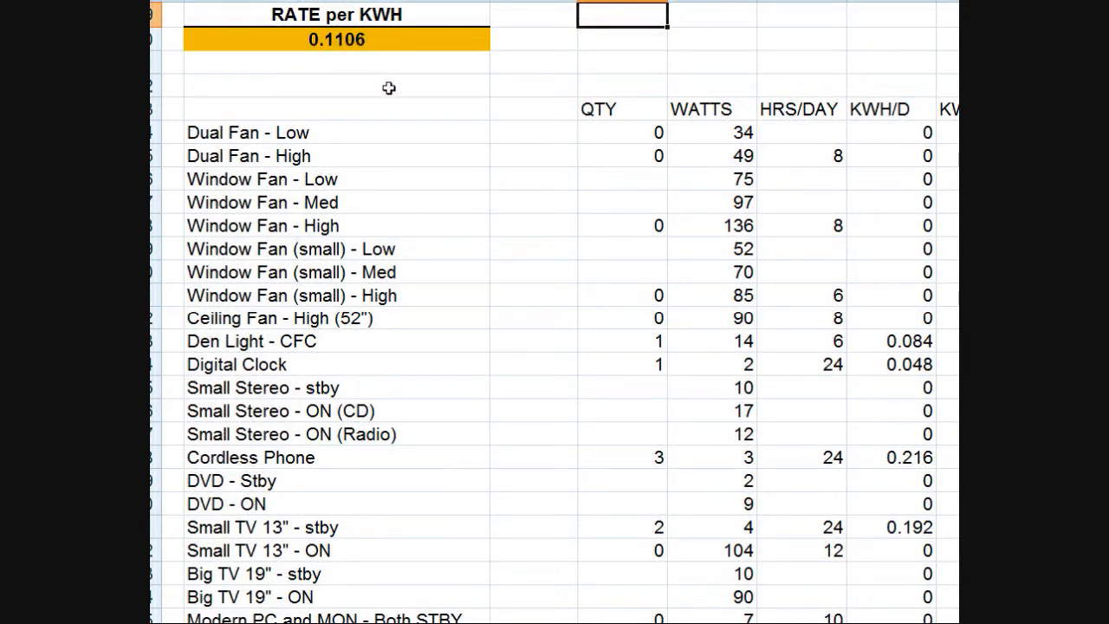
pyautogui.moveTo(766, 208)
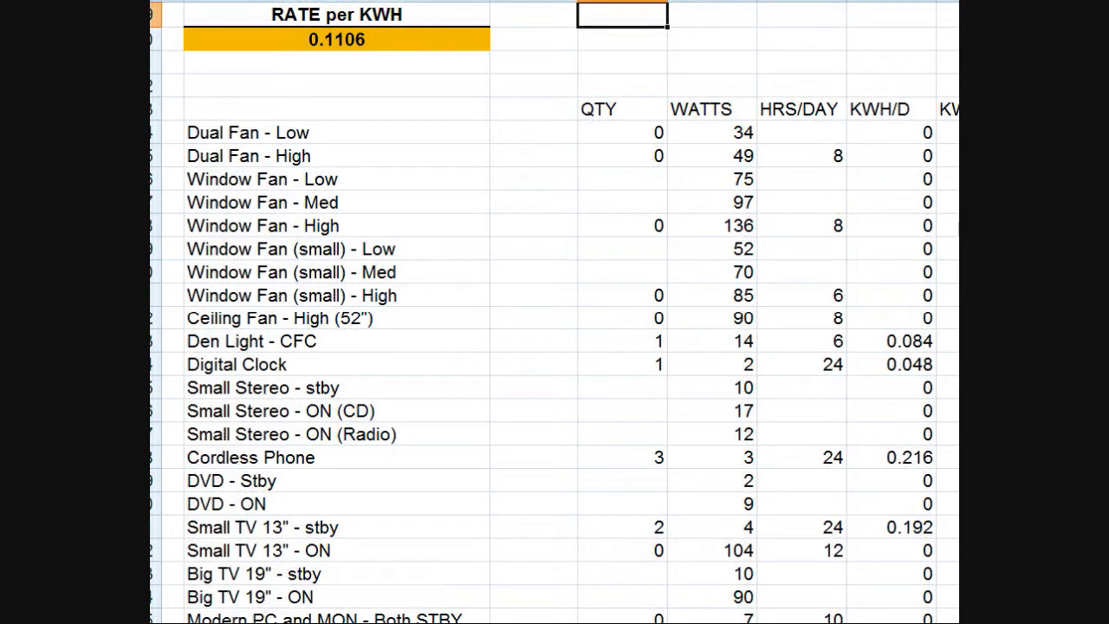
pyautogui.scroll(-3)
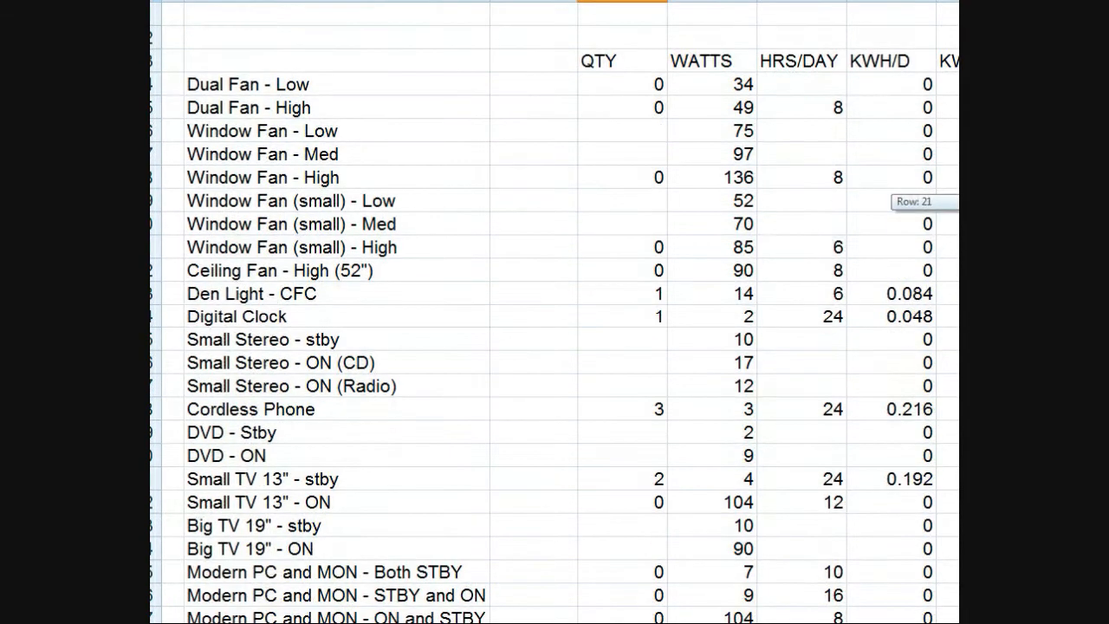
pyautogui.scroll(-3)
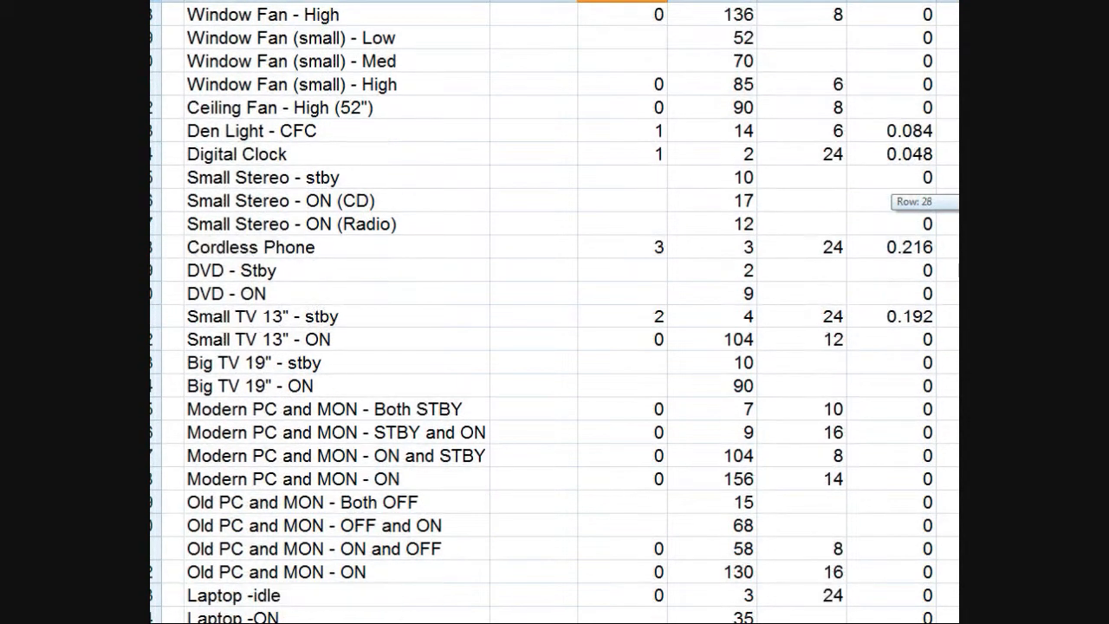
pyautogui.scroll(-3)
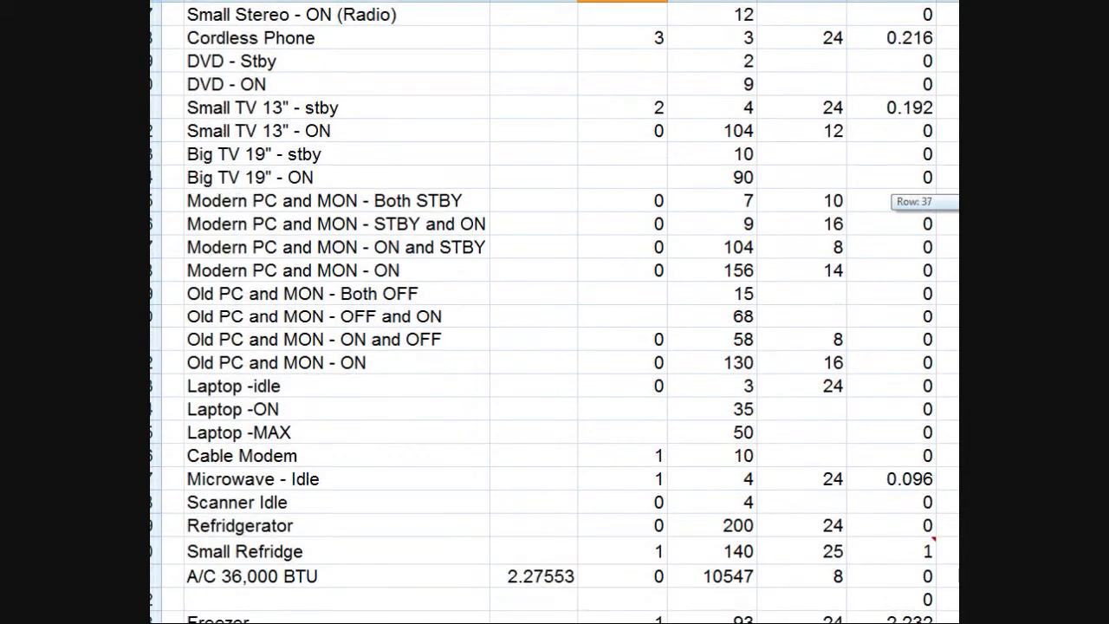
pyautogui.scroll(-3)
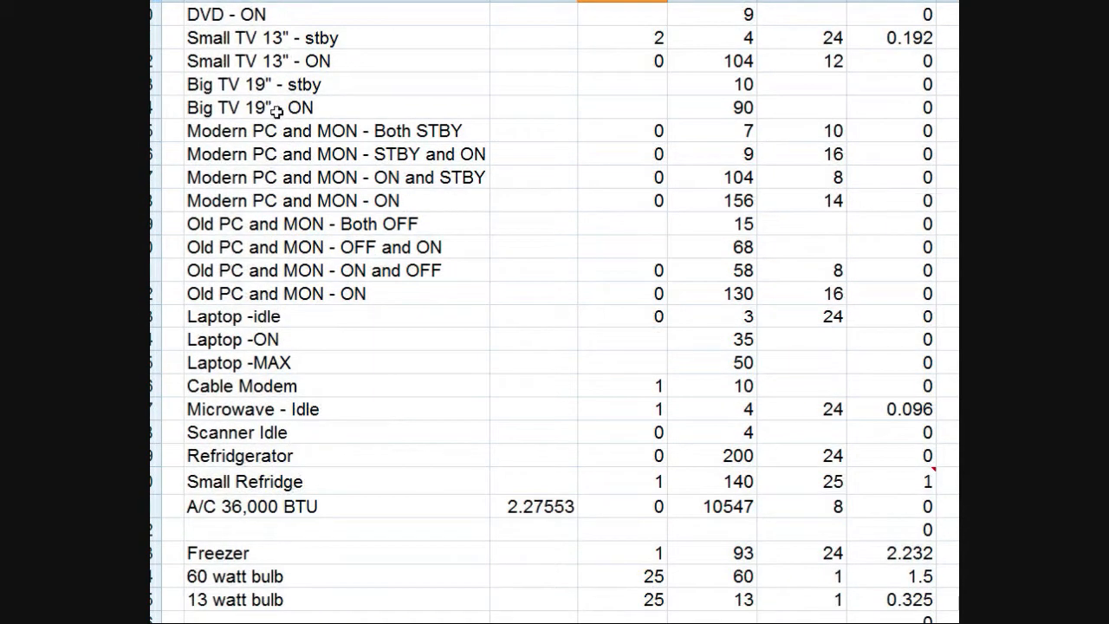
pyautogui.moveTo(315, 62)
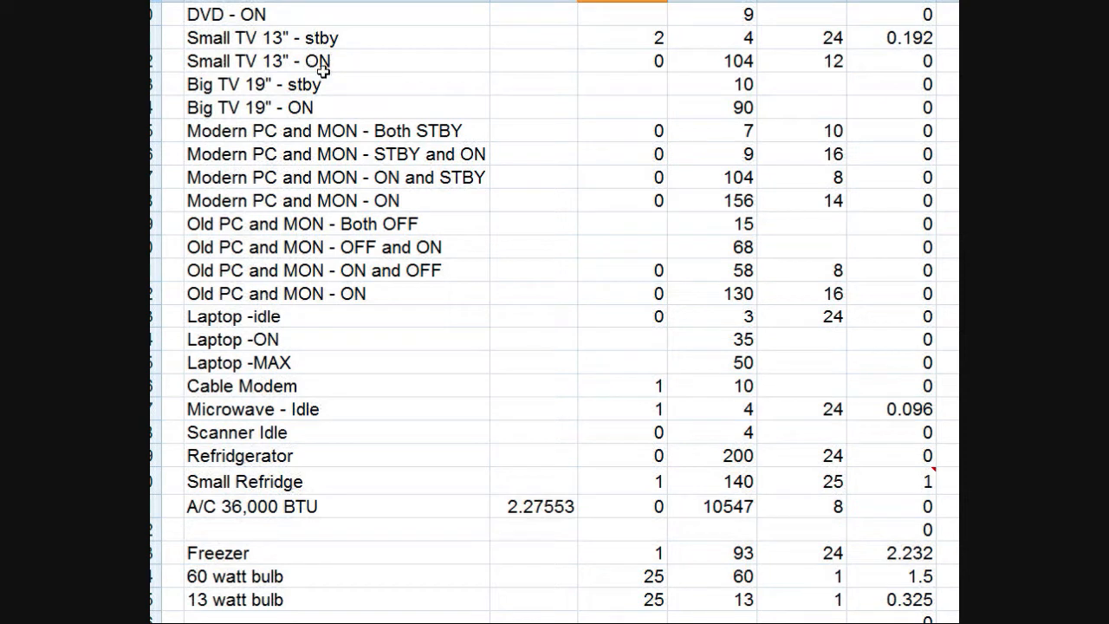
pyautogui.moveTo(301, 149)
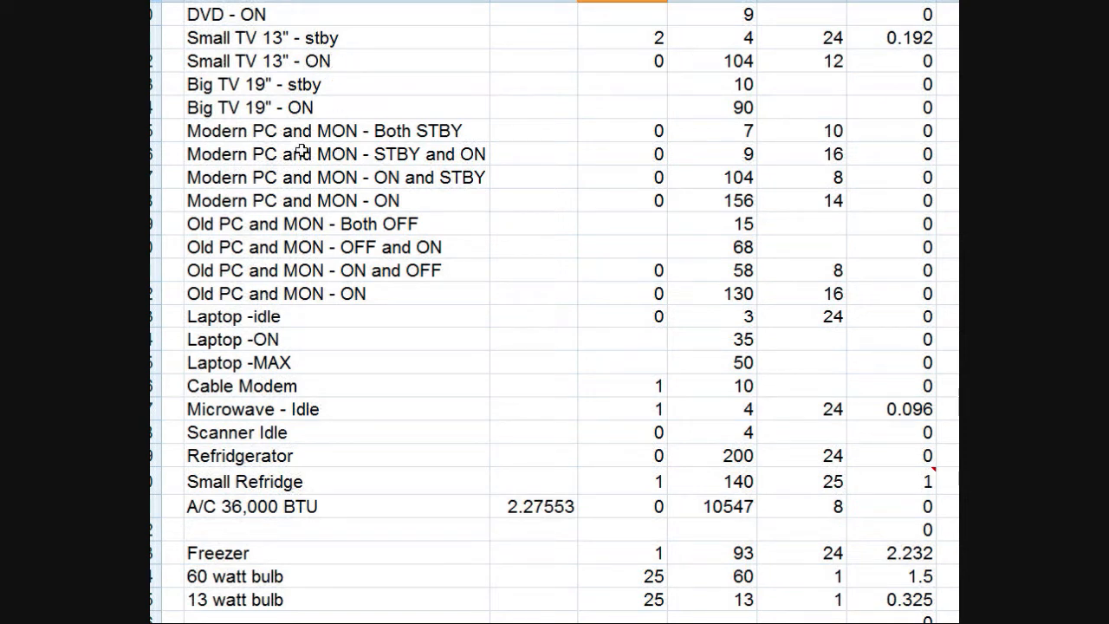
pyautogui.moveTo(277, 433)
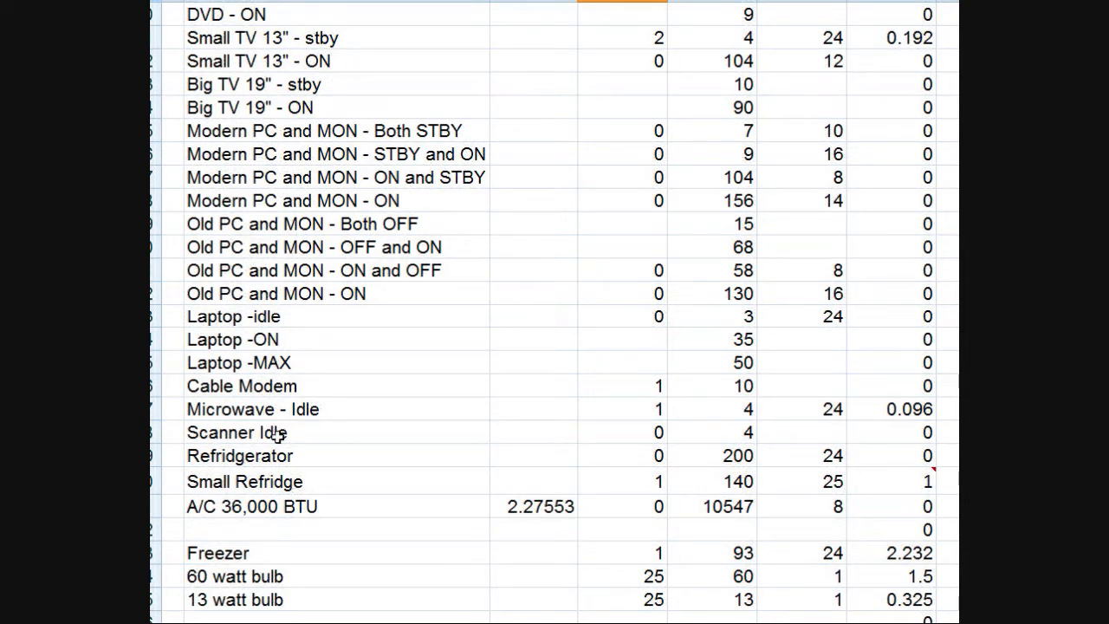
pyautogui.moveTo(250, 596)
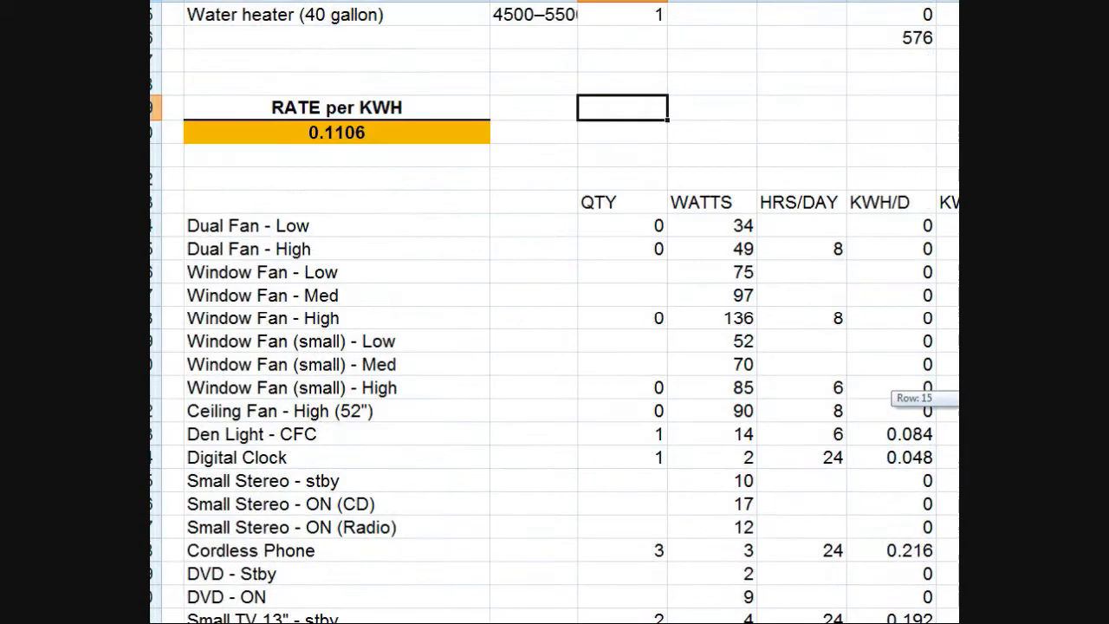
pyautogui.scroll(-3)
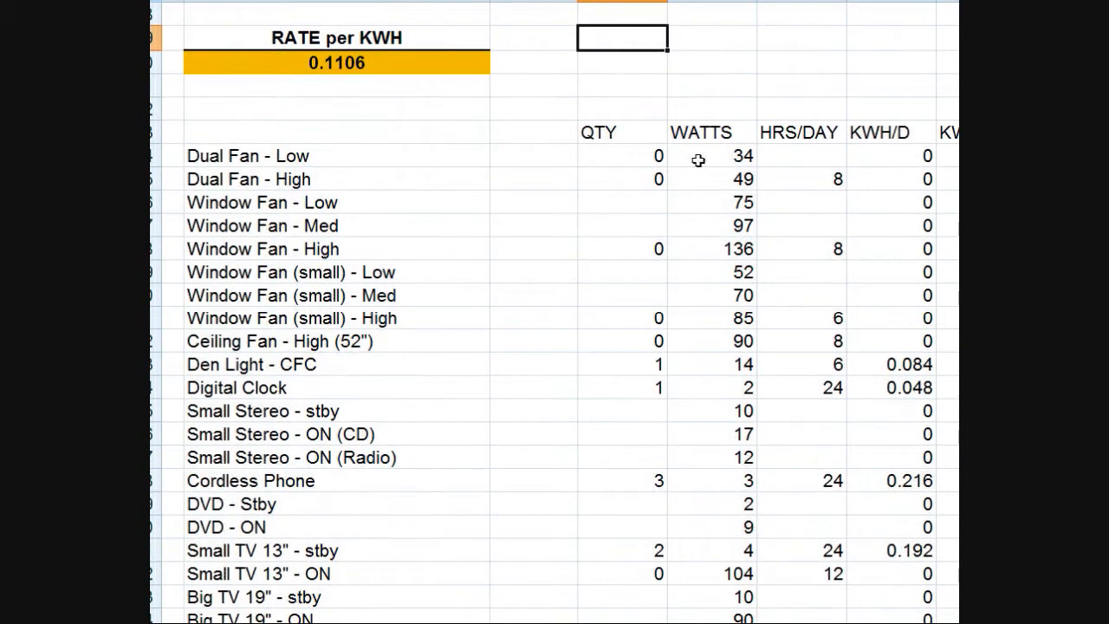
pyautogui.moveTo(659, 388)
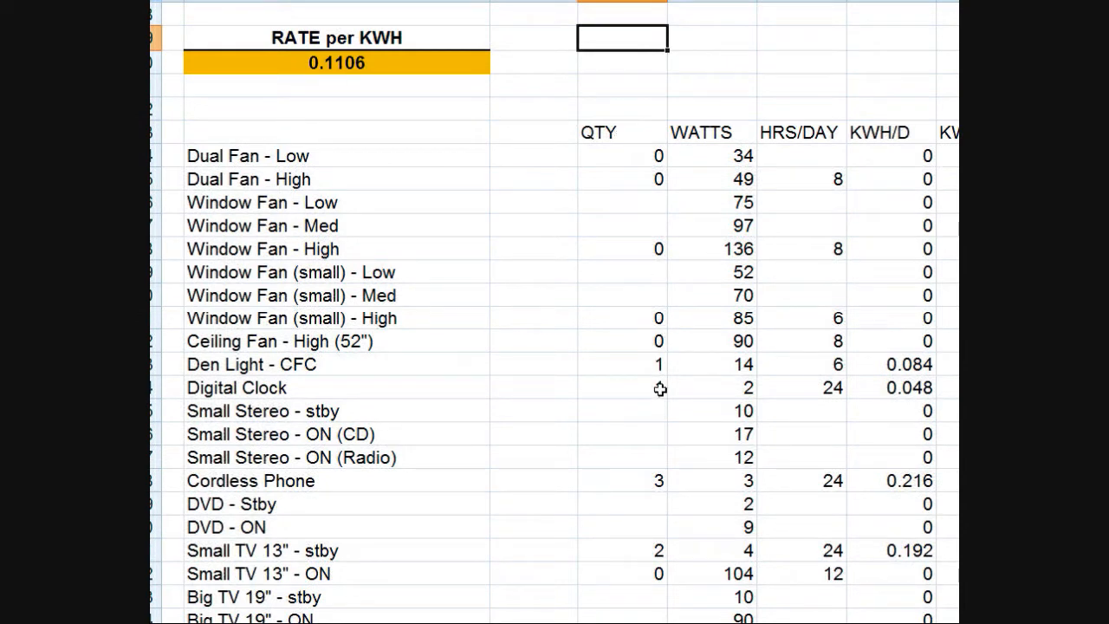
pyautogui.write('1')
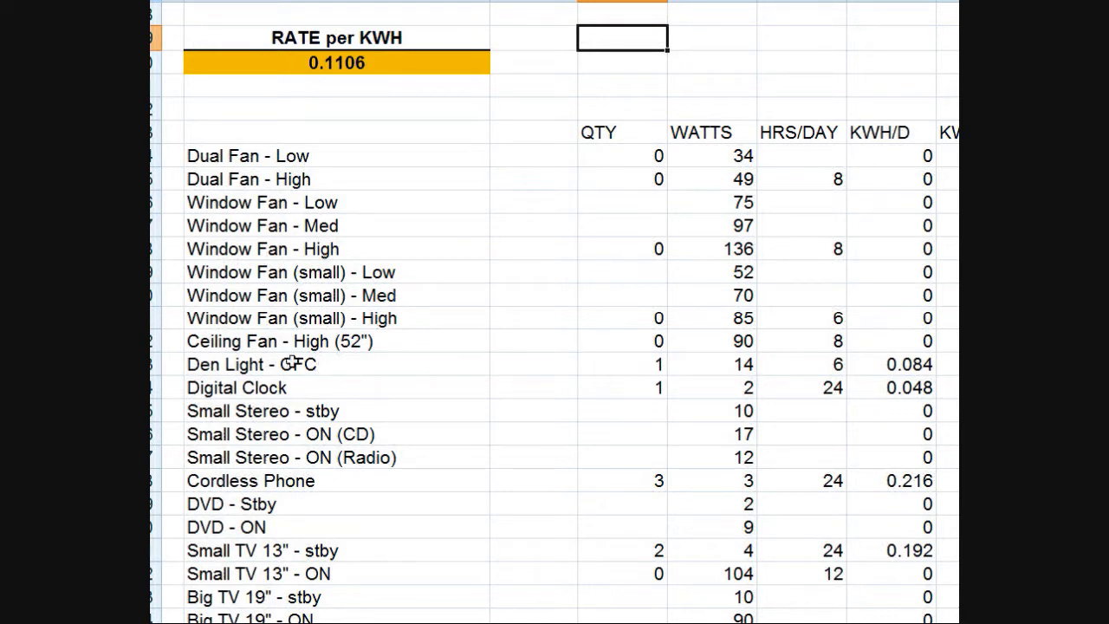
pyautogui.moveTo(641, 367)
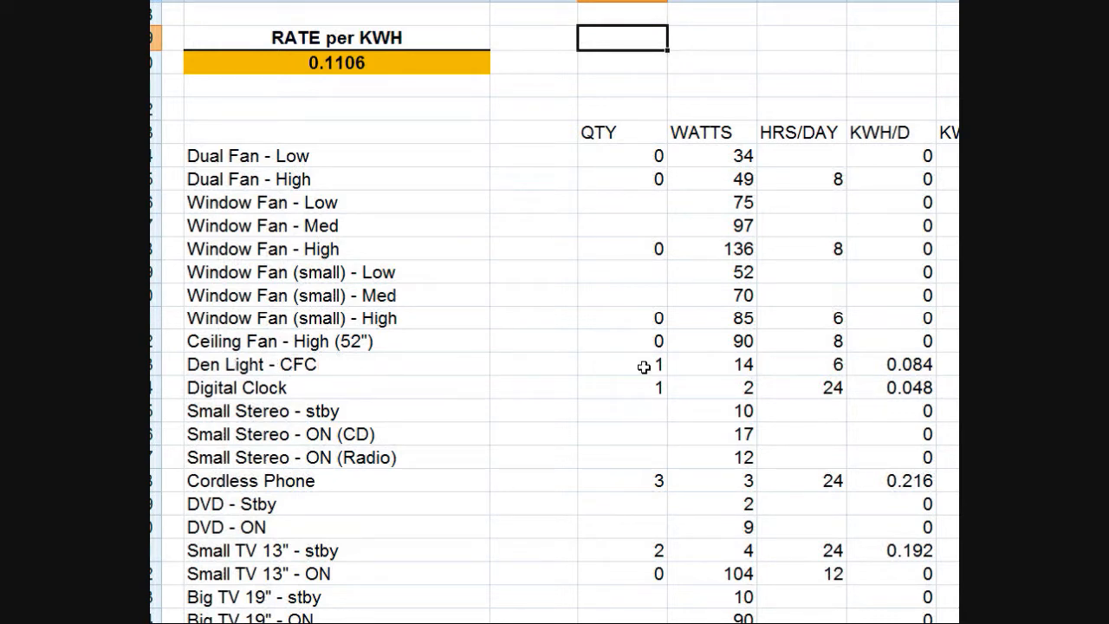
pyautogui.moveTo(720, 368)
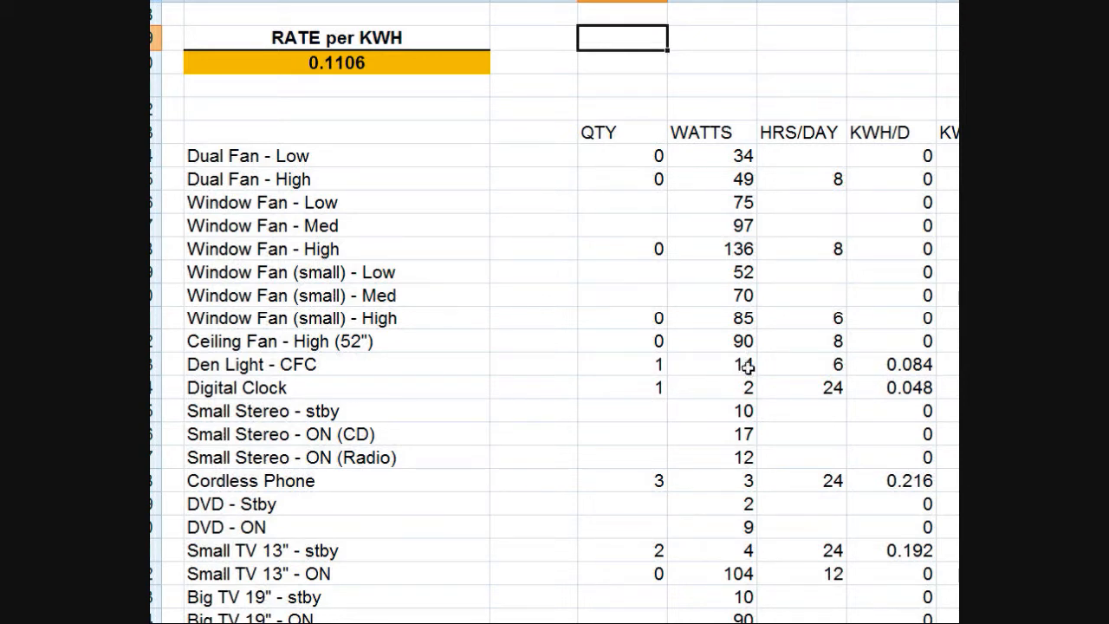
pyautogui.moveTo(721, 151)
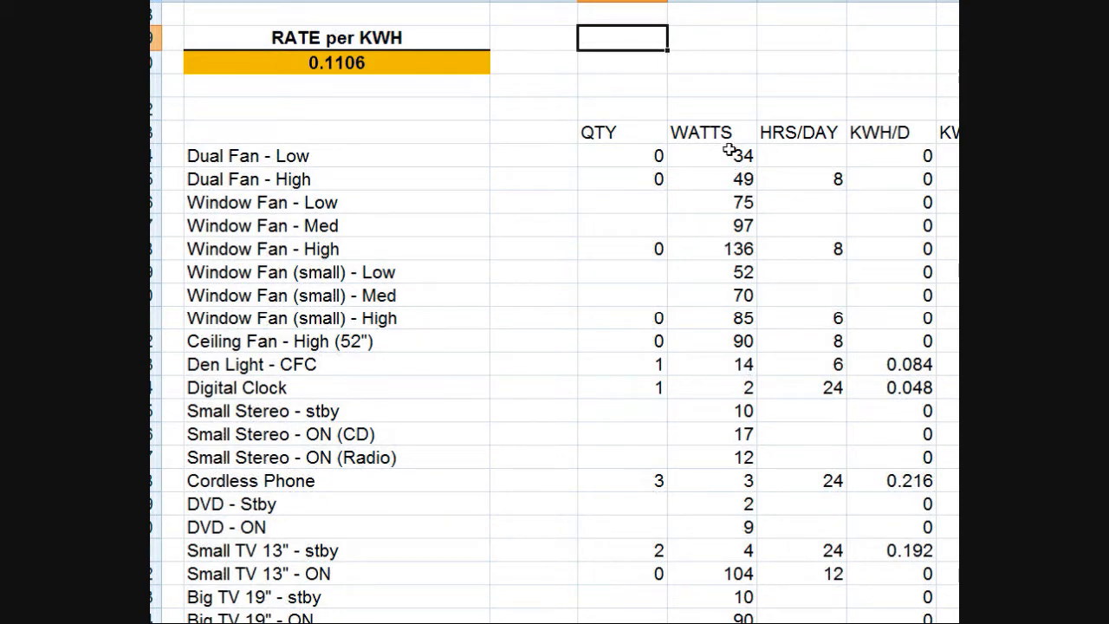
pyautogui.moveTo(752, 364)
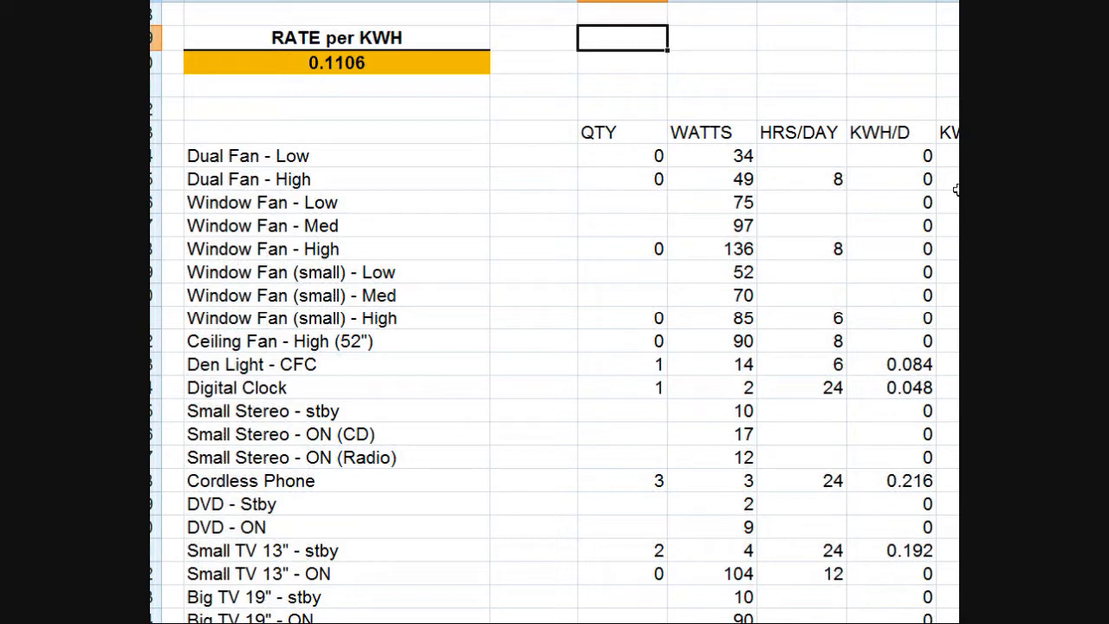
pyautogui.moveTo(797, 177)
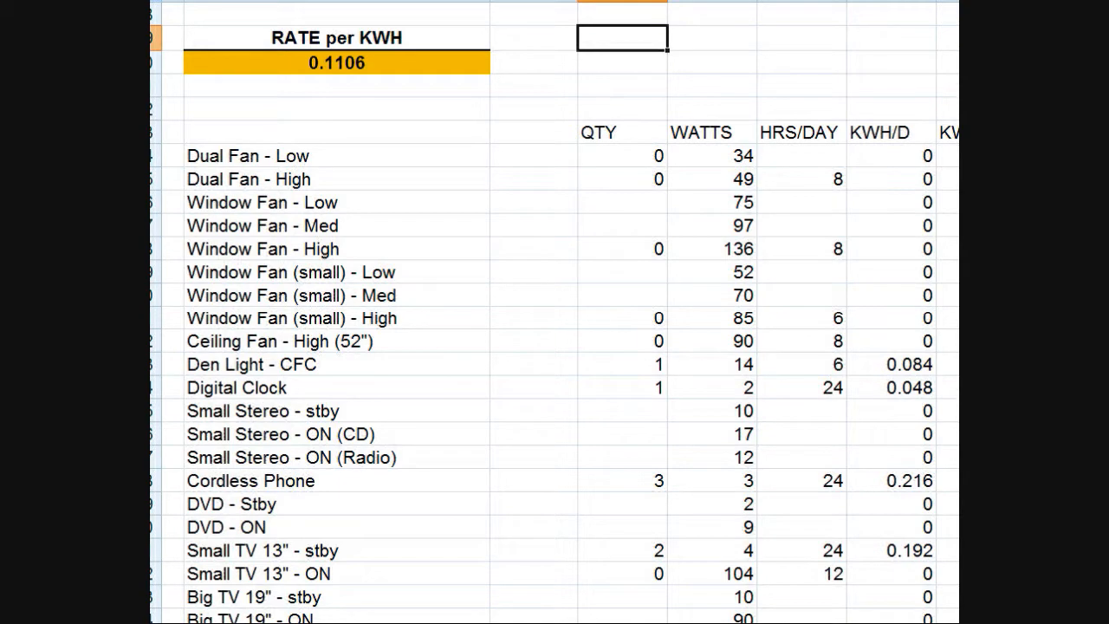
pyautogui.scroll(-3)
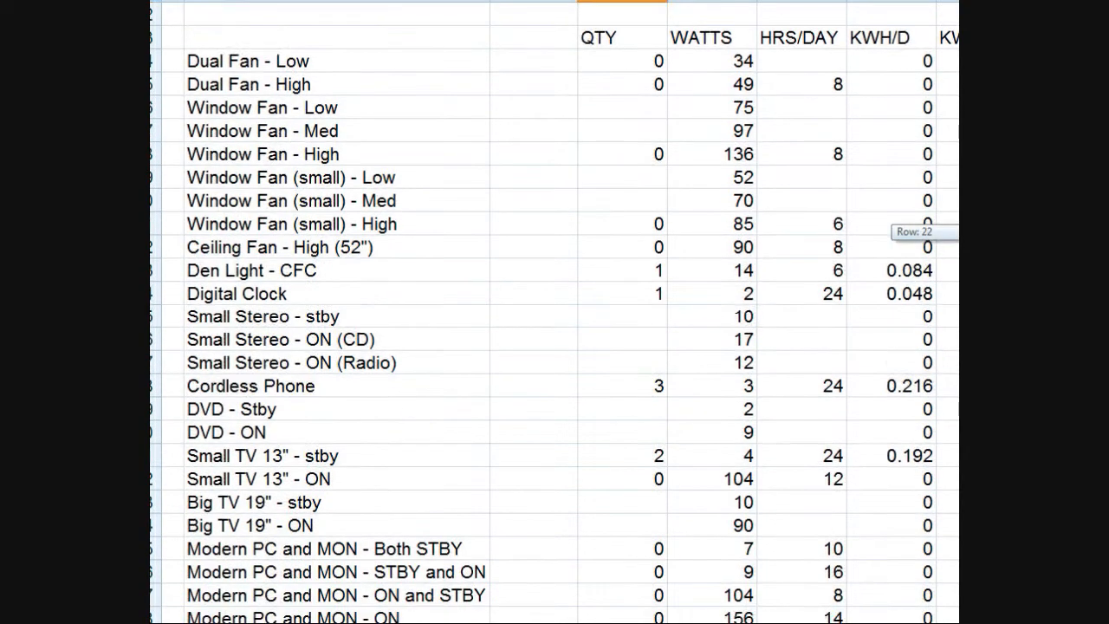
pyautogui.scroll(-3)
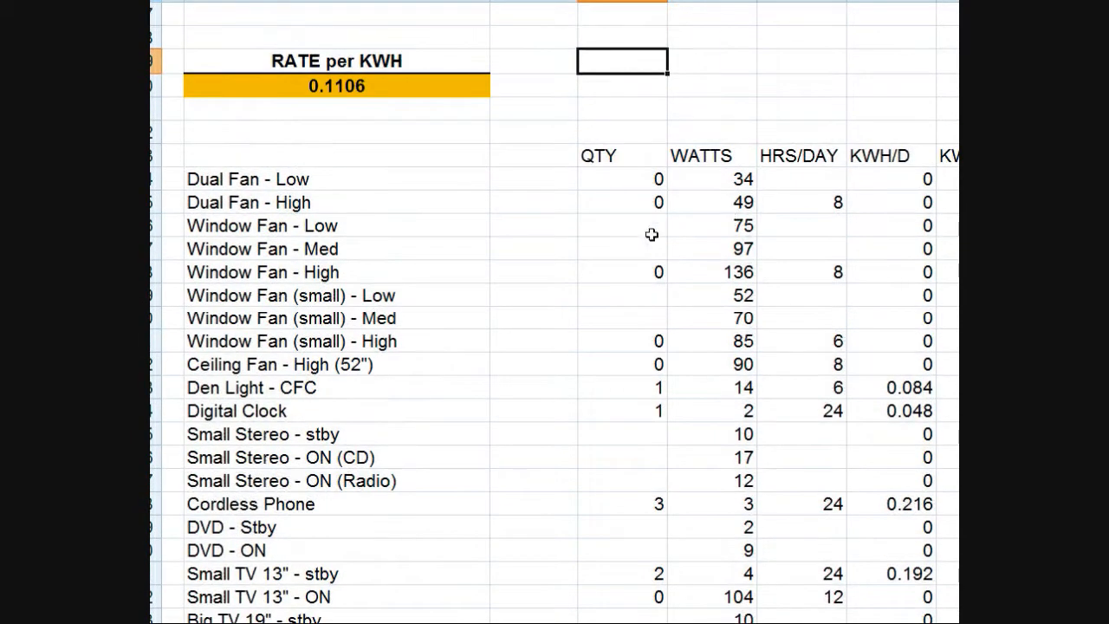
pyautogui.moveTo(817, 177)
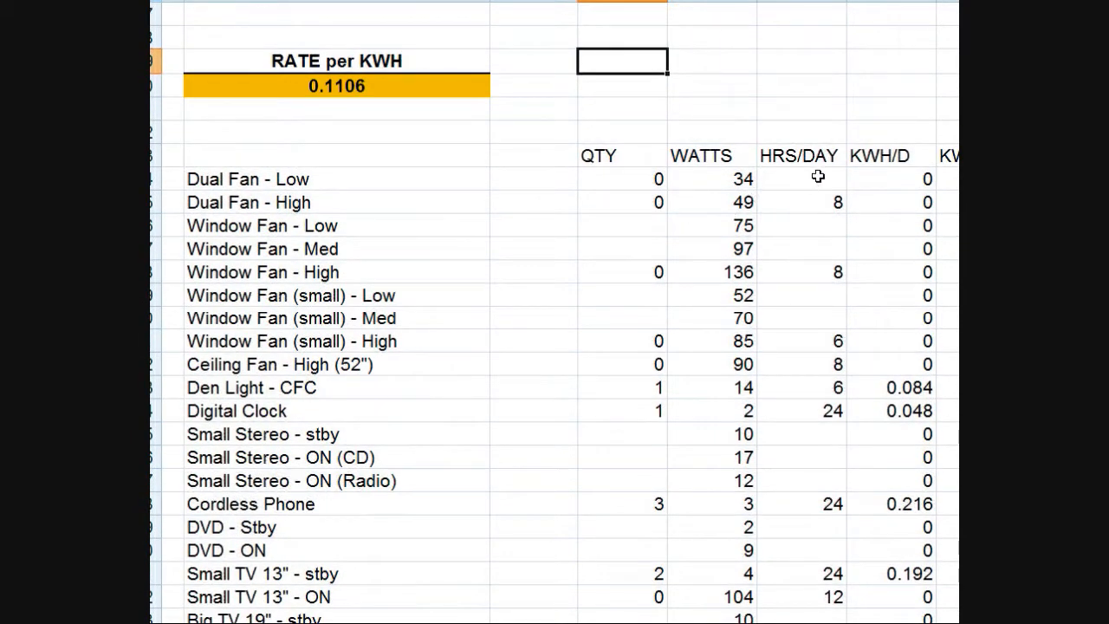
pyautogui.moveTo(696, 203)
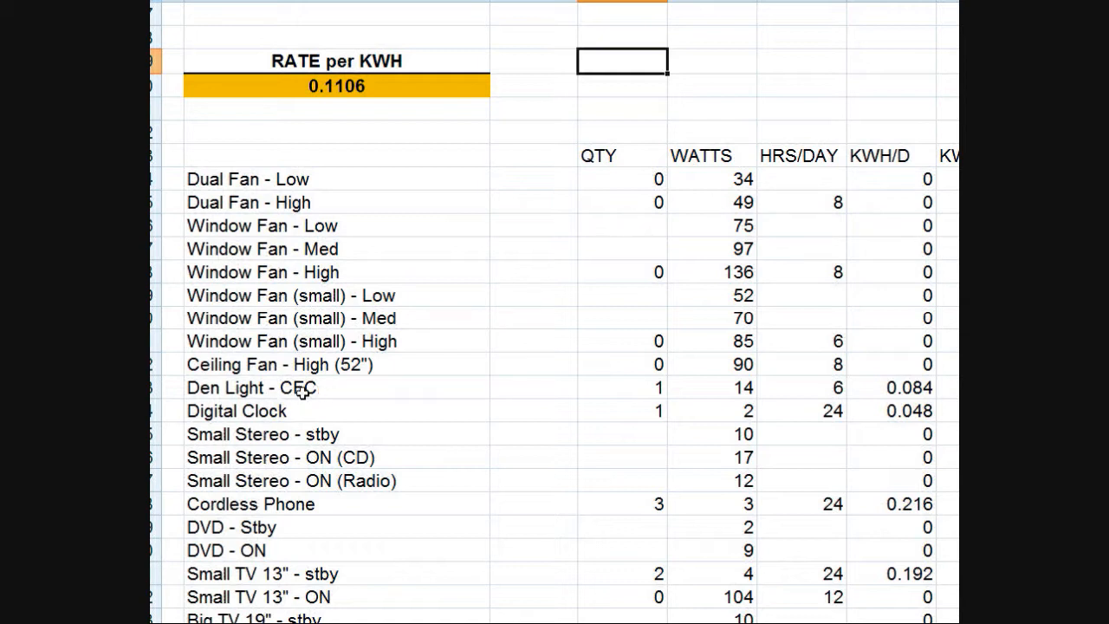
pyautogui.moveTo(666, 401)
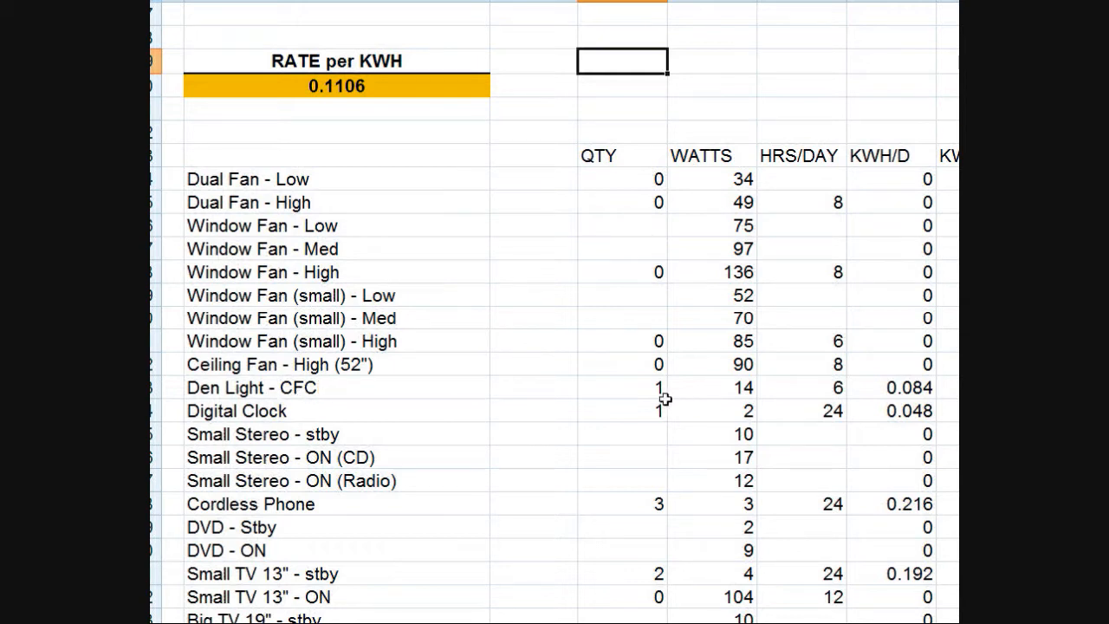
pyautogui.moveTo(765, 391)
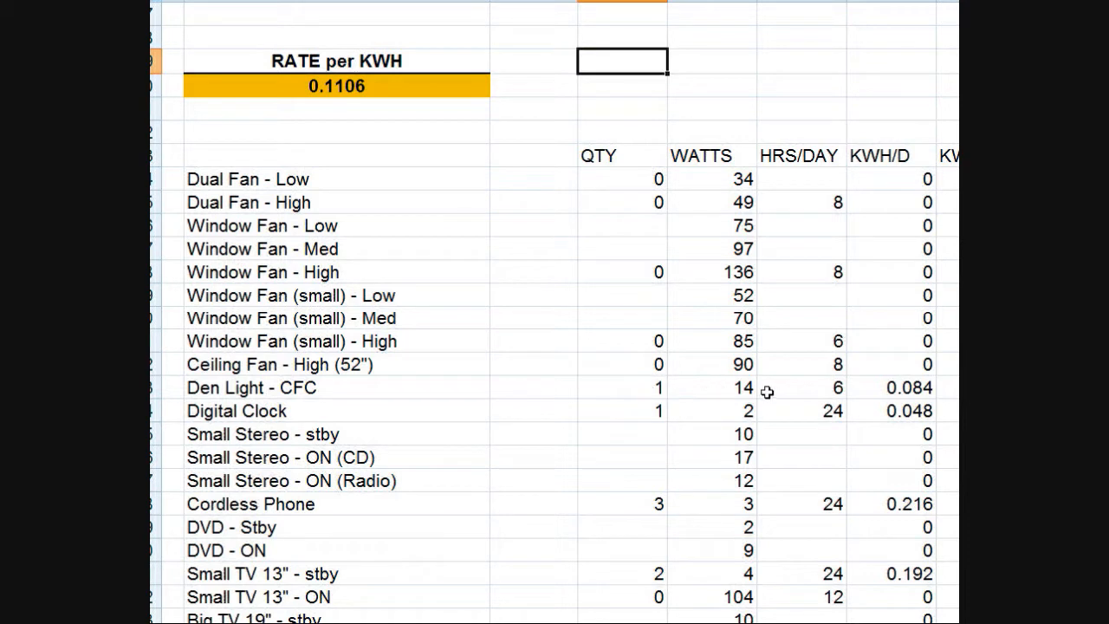
pyautogui.moveTo(849, 395)
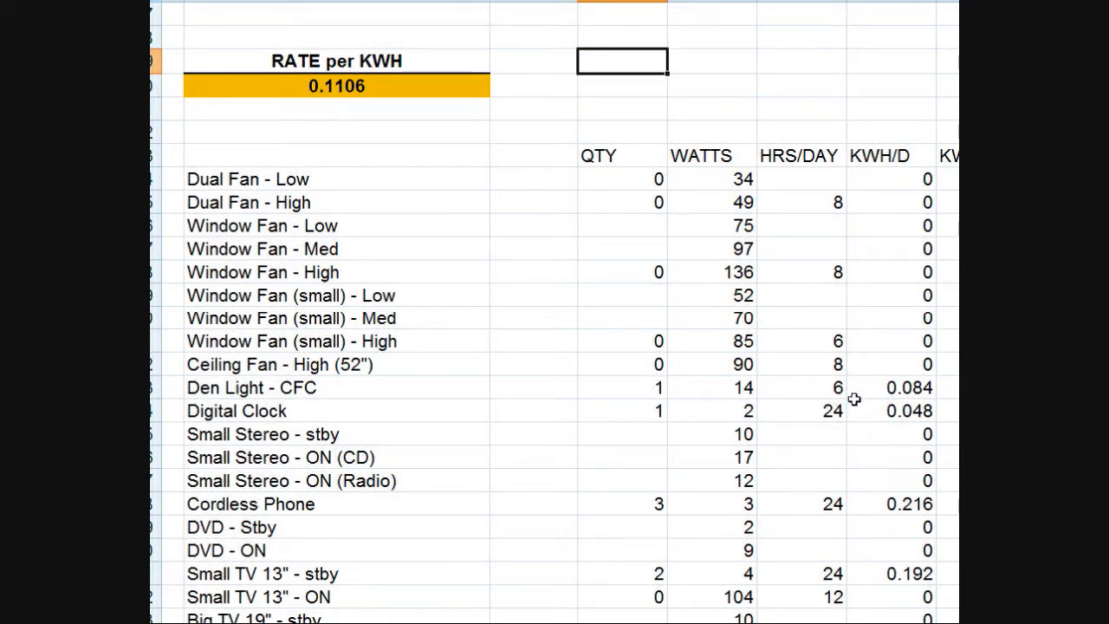
pyautogui.moveTo(919, 389)
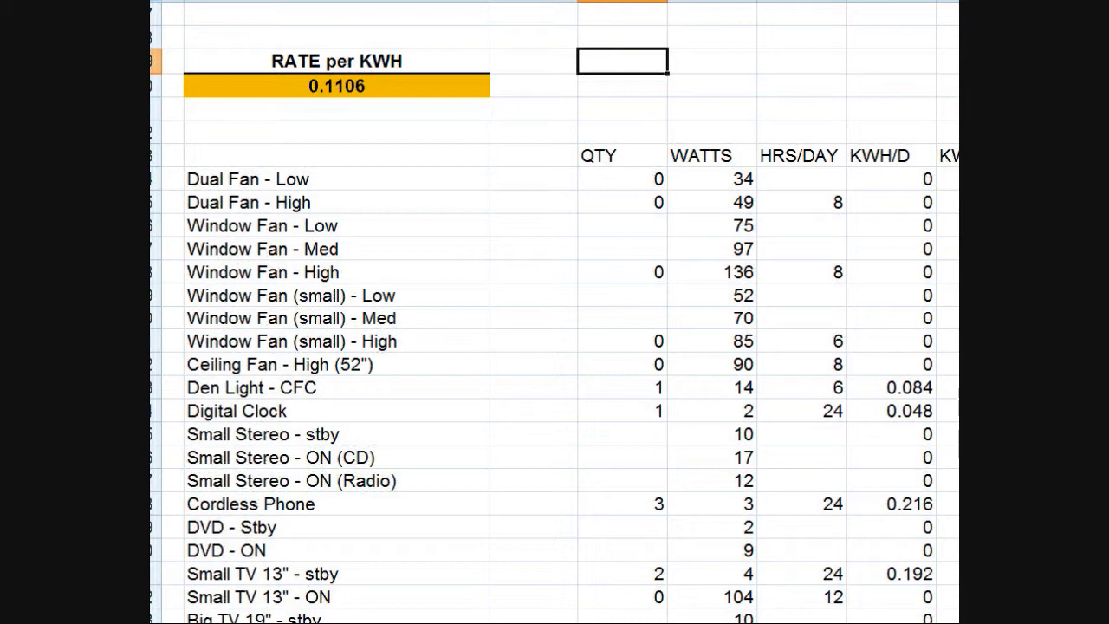
pyautogui.hscroll(3)
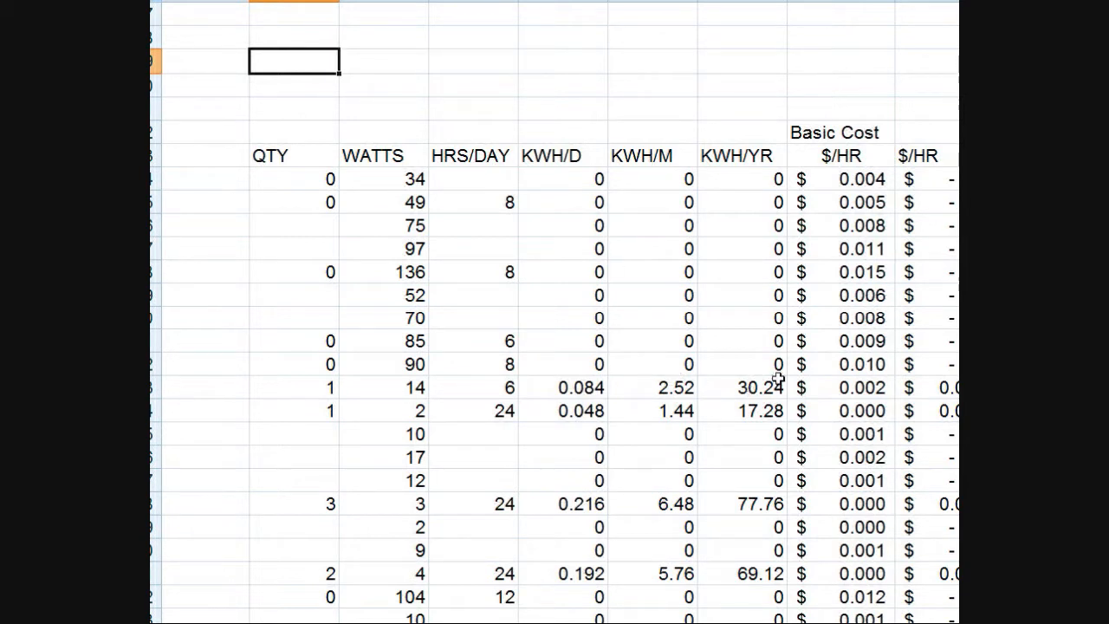
pyautogui.moveTo(885, 402)
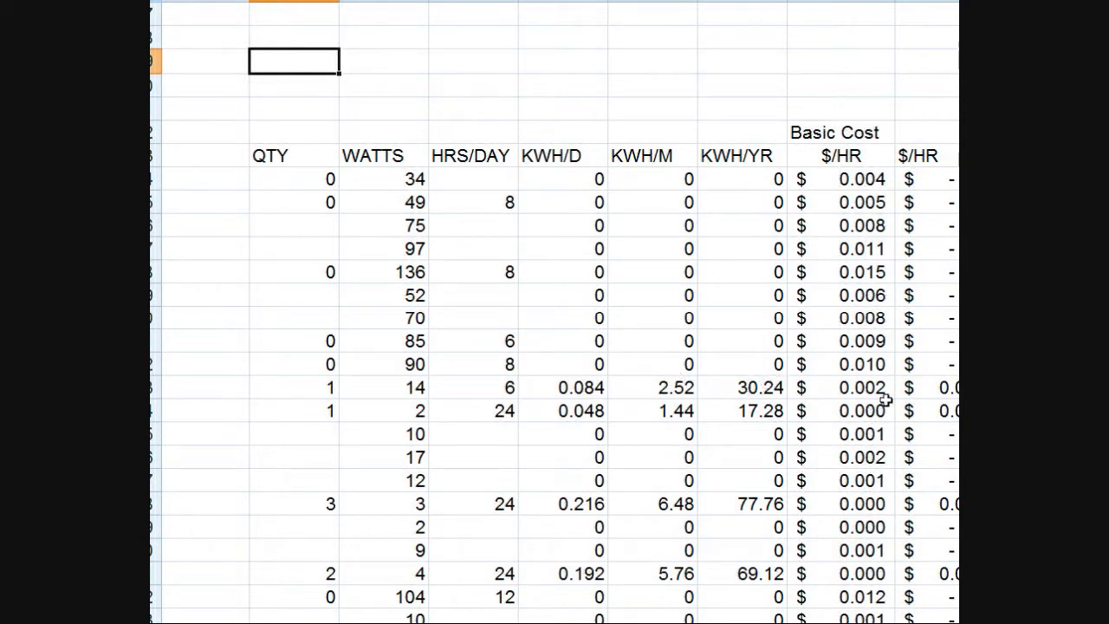
pyautogui.moveTo(887, 327)
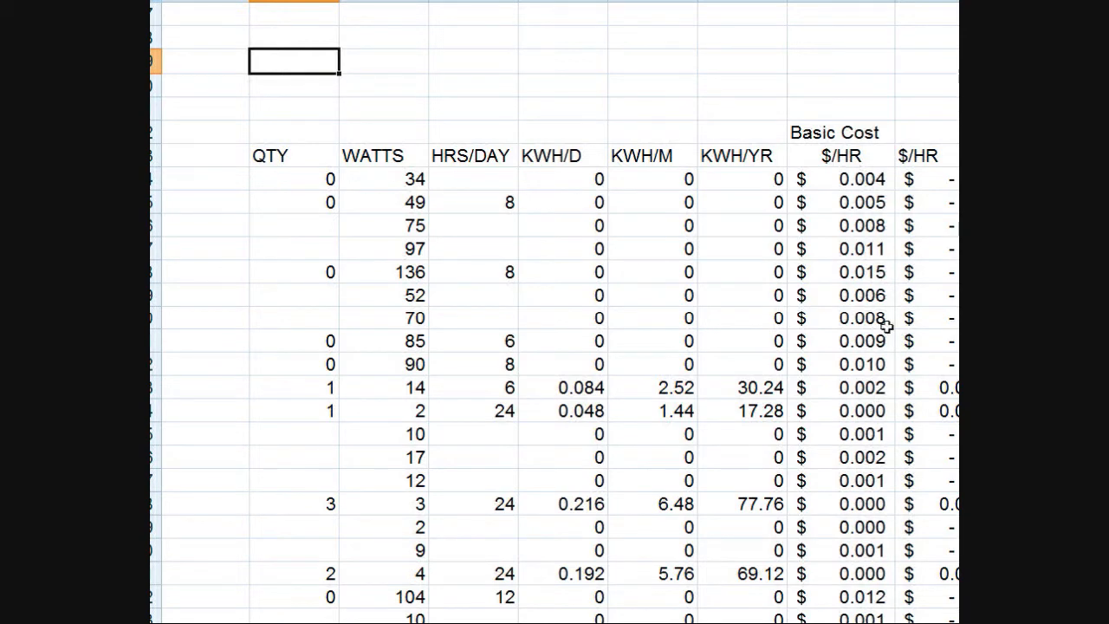
pyautogui.hscroll(3)
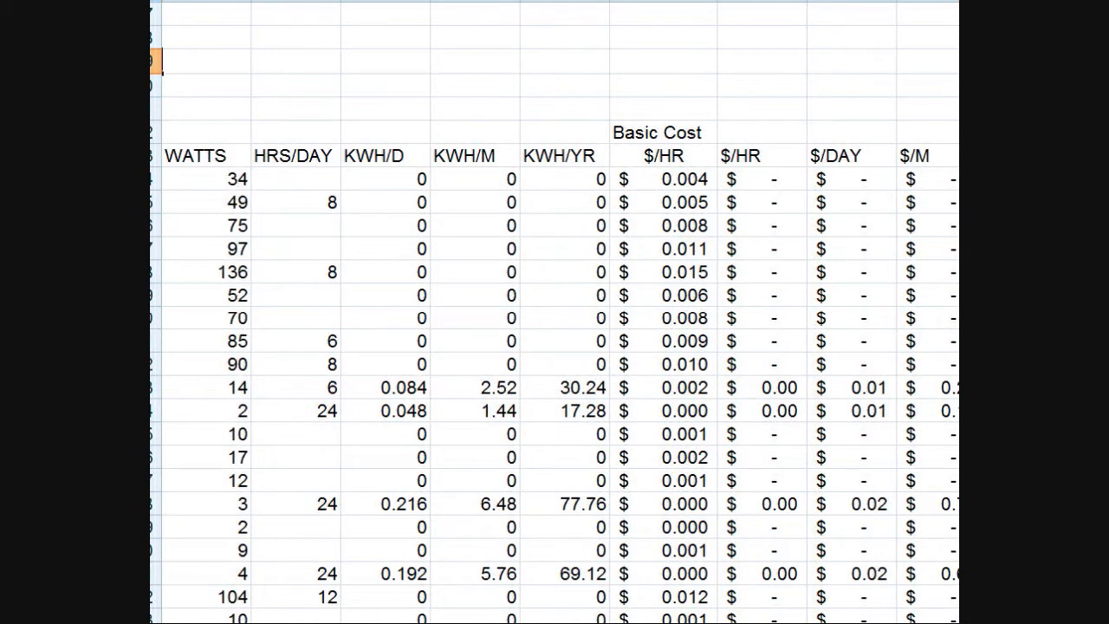
pyautogui.scroll(-3)
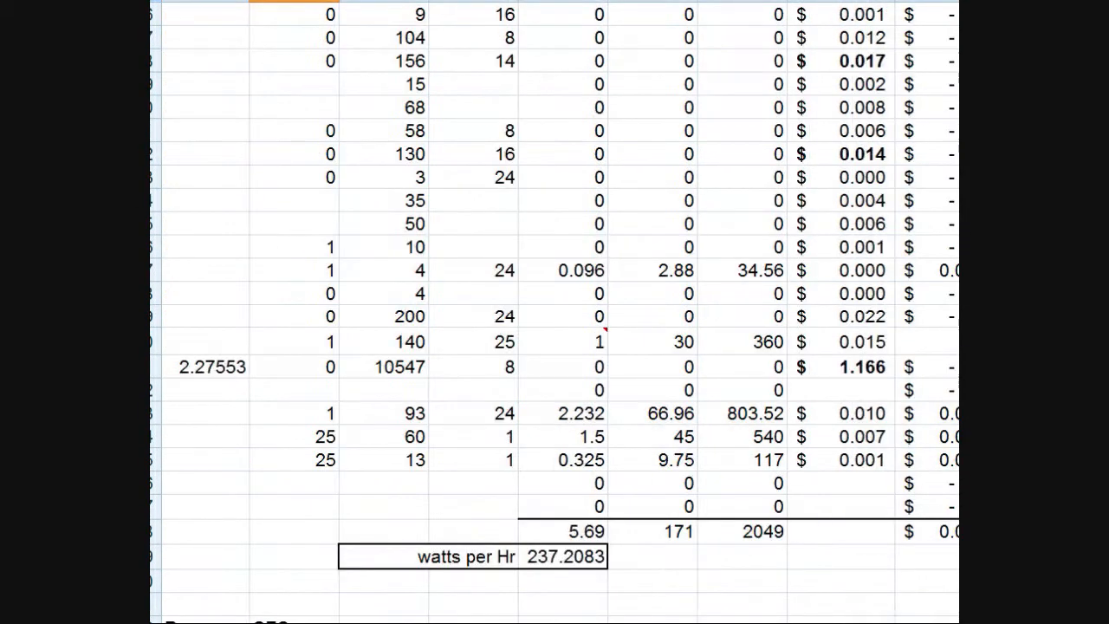
pyautogui.moveTo(597, 558)
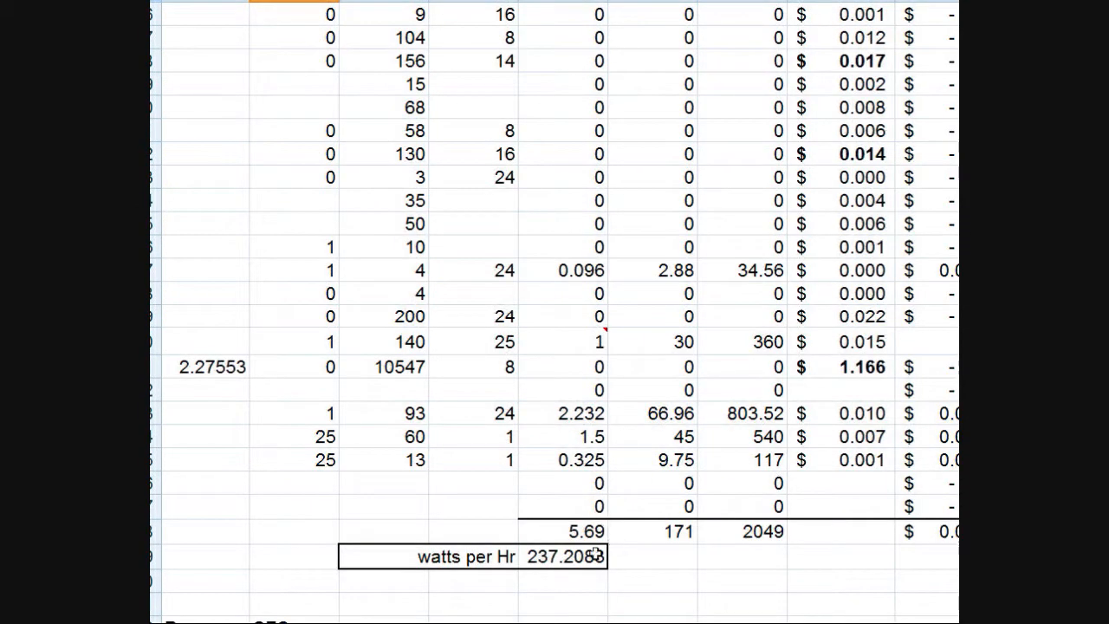
pyautogui.moveTo(589, 541)
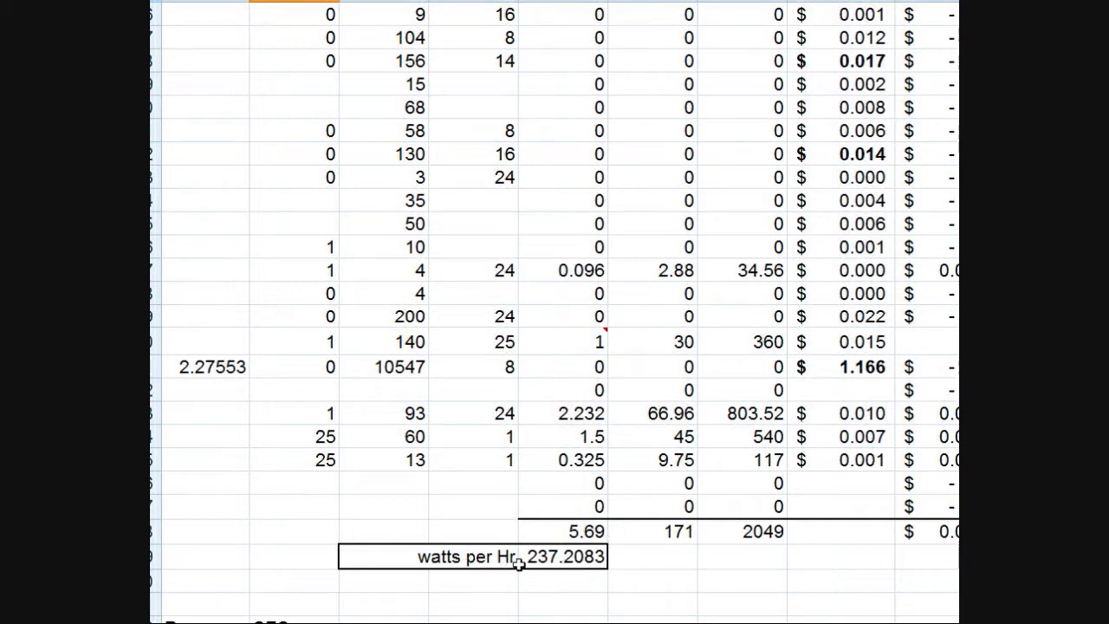
pyautogui.moveTo(679, 606)
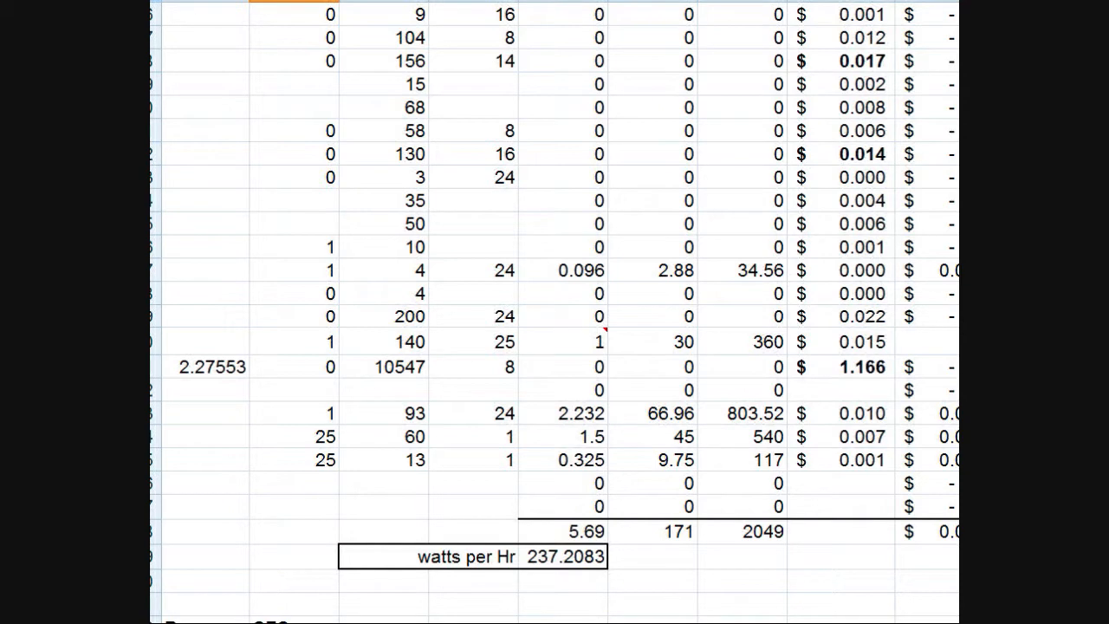
pyautogui.hscroll(3)
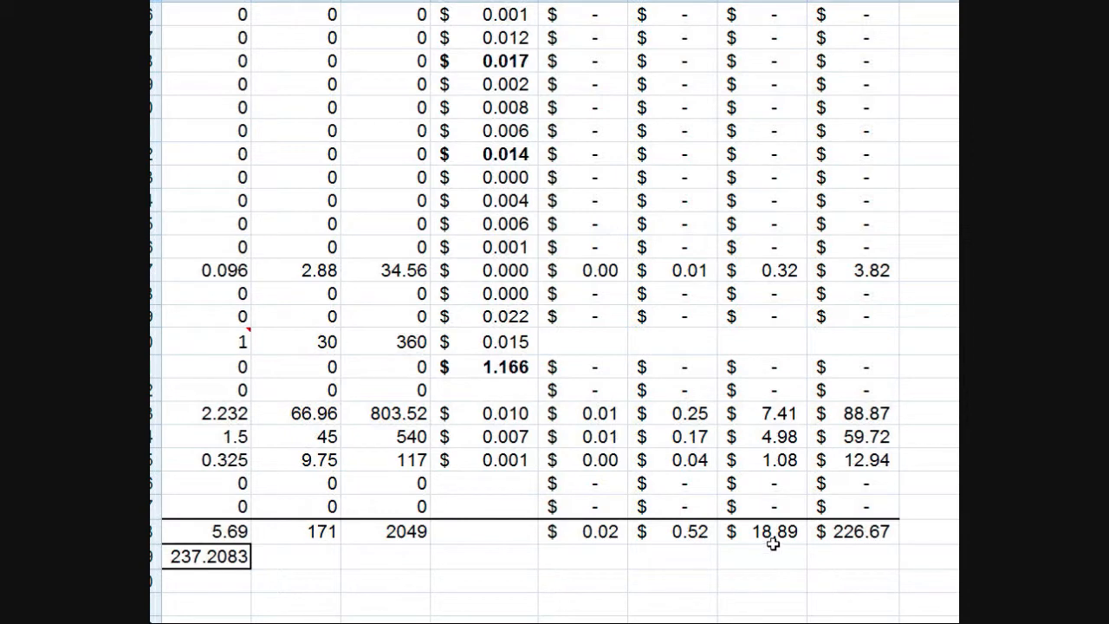
pyautogui.moveTo(786, 548)
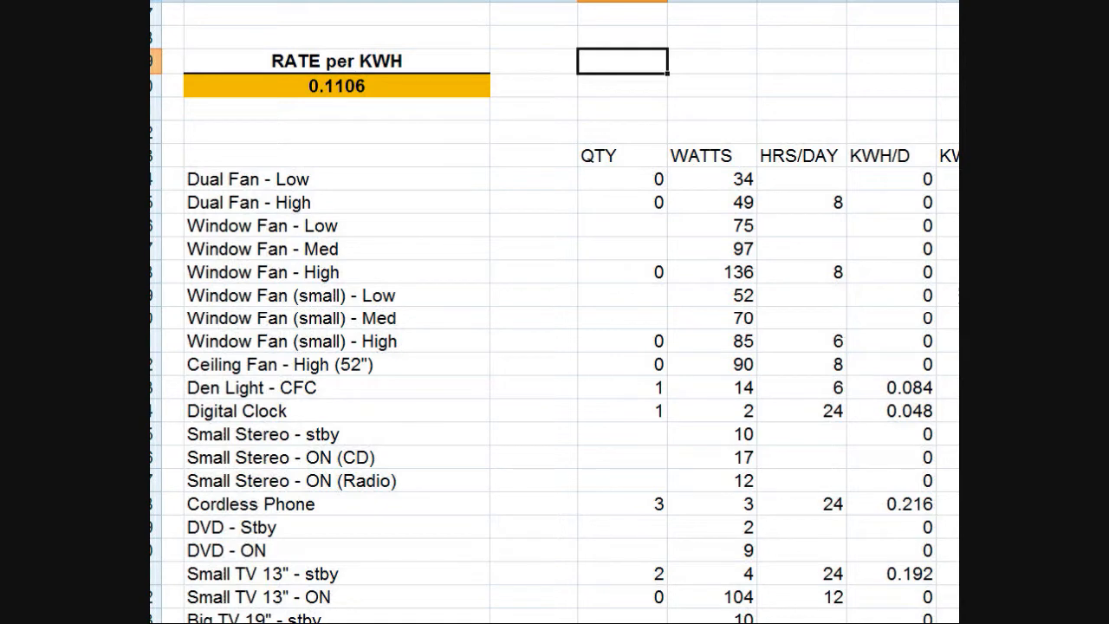
pyautogui.scroll(-3)
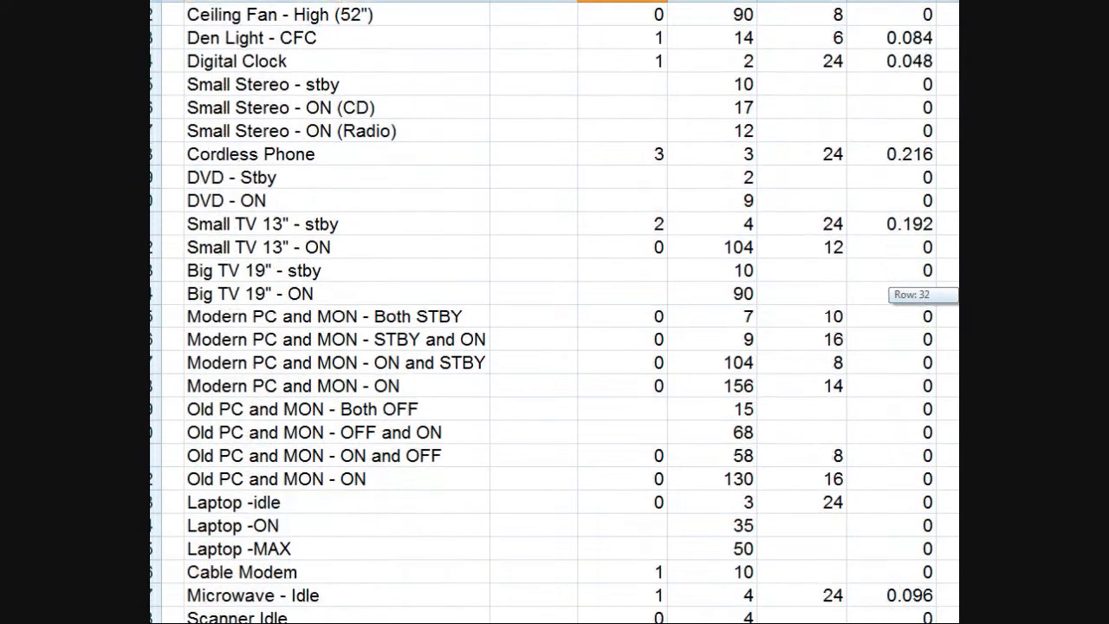
pyautogui.scroll(-3)
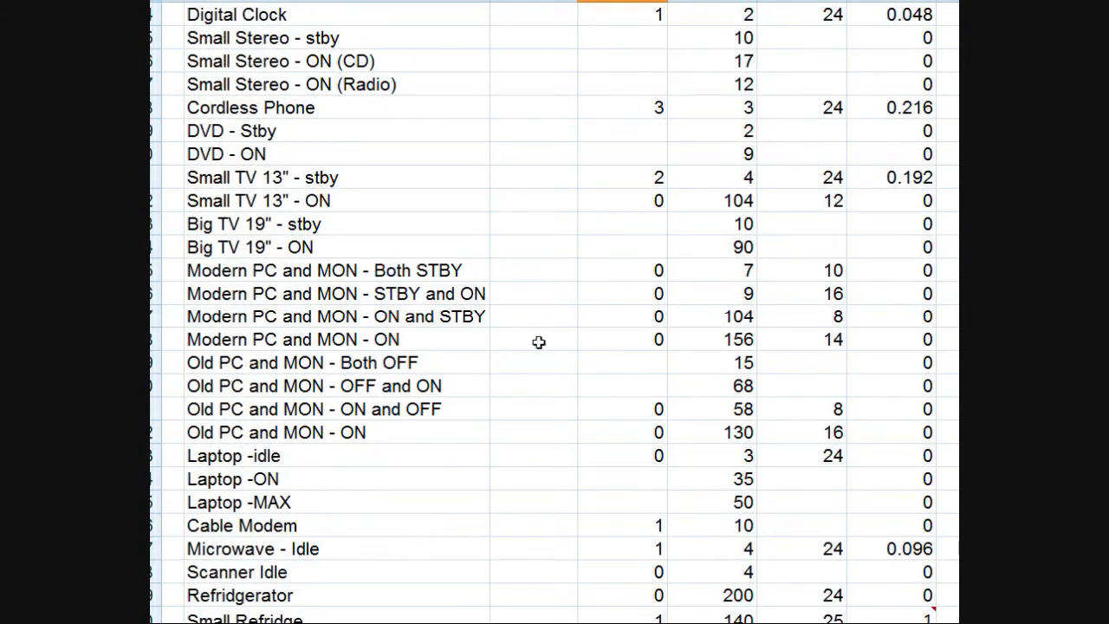
pyautogui.moveTo(271, 345)
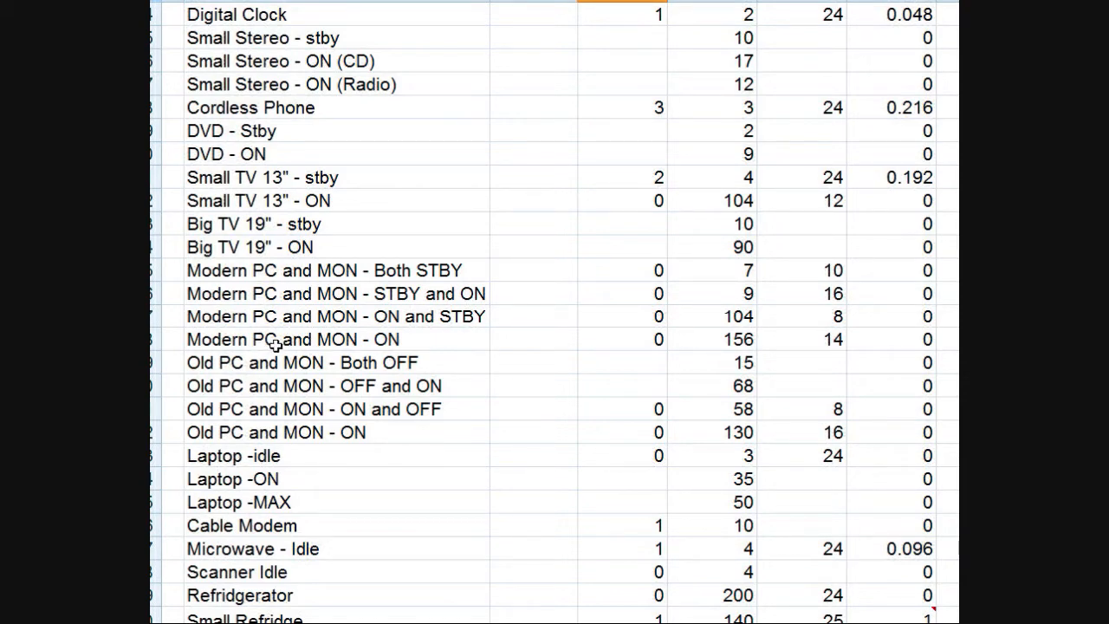
pyautogui.moveTo(326, 345)
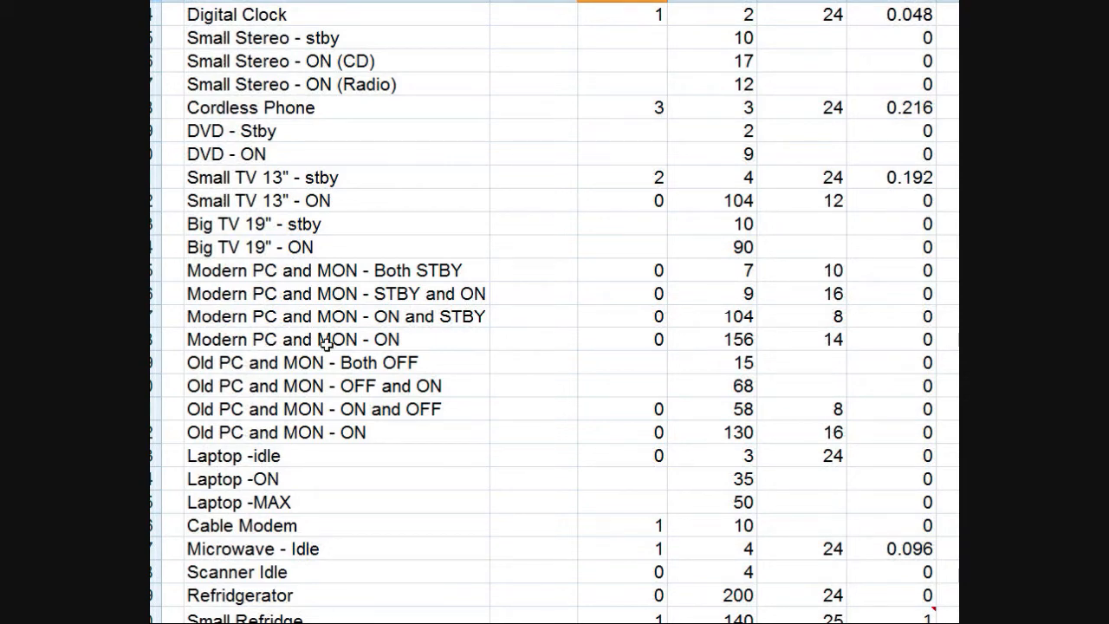
pyautogui.moveTo(755, 342)
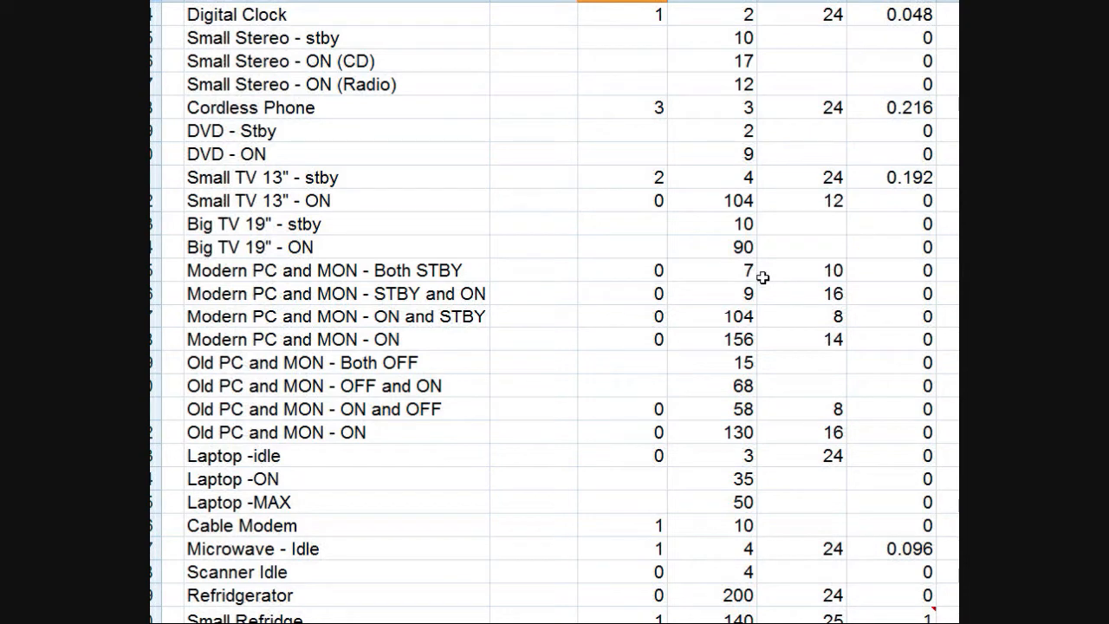
pyautogui.moveTo(752, 286)
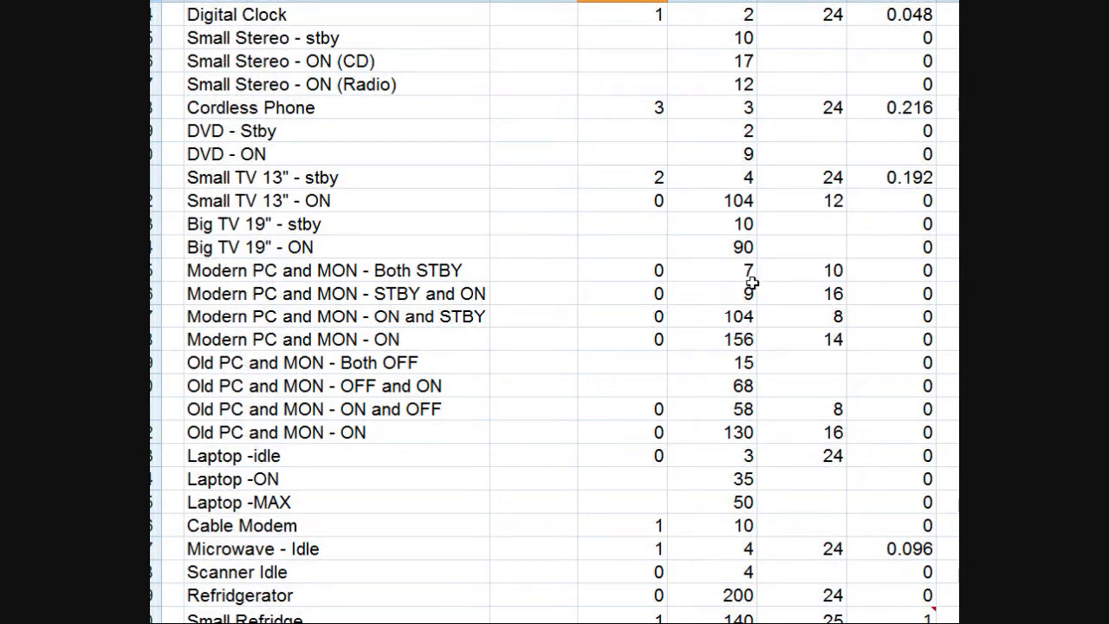
pyautogui.moveTo(769, 332)
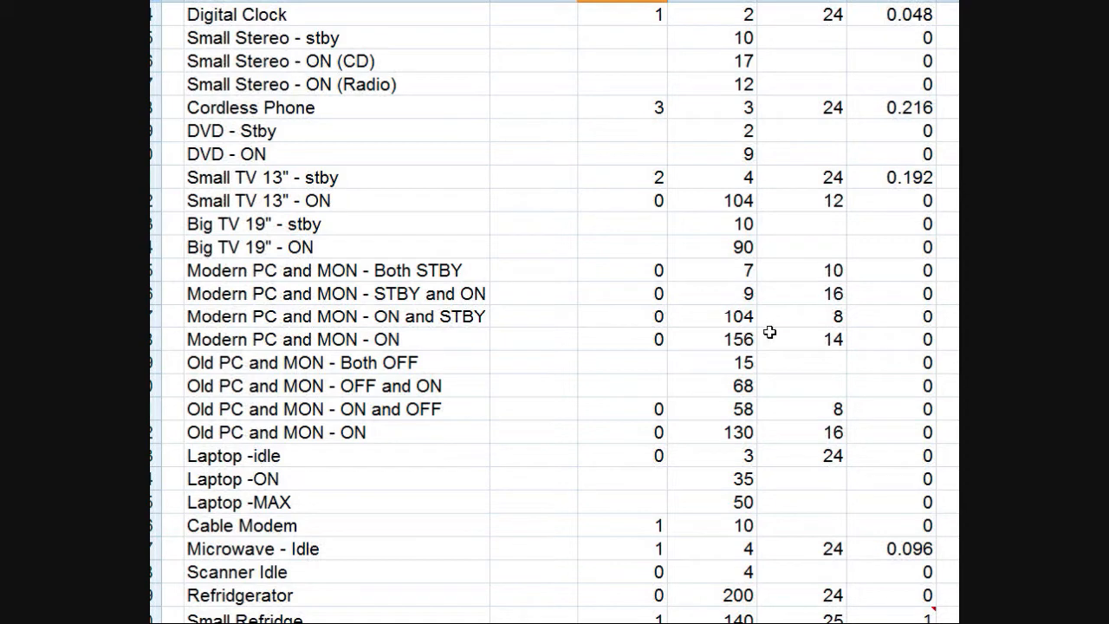